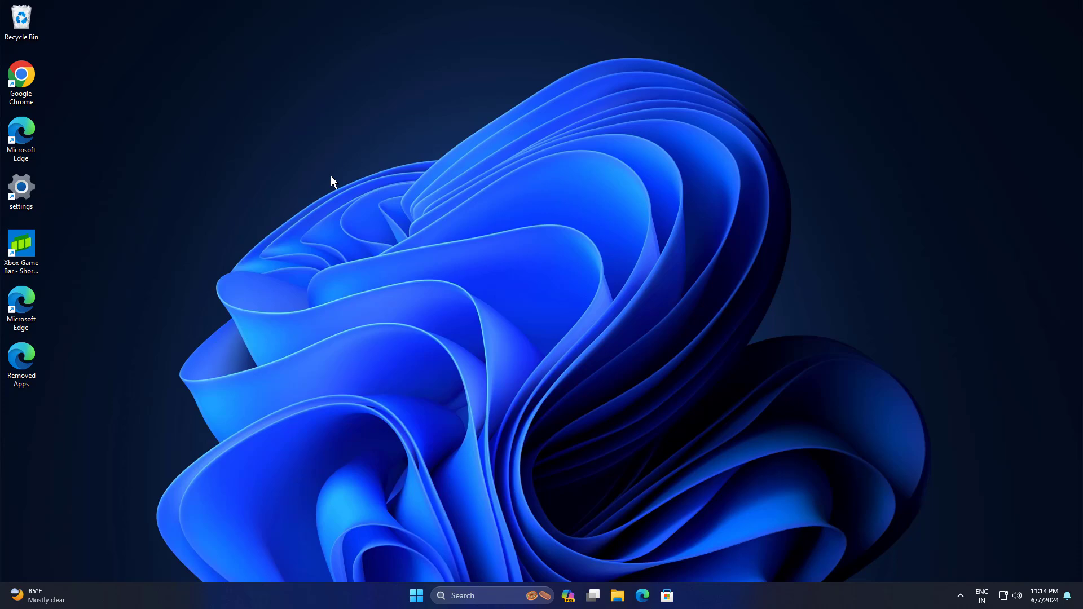
{"action": "mouse_move", "coordinate": [380, 163]}
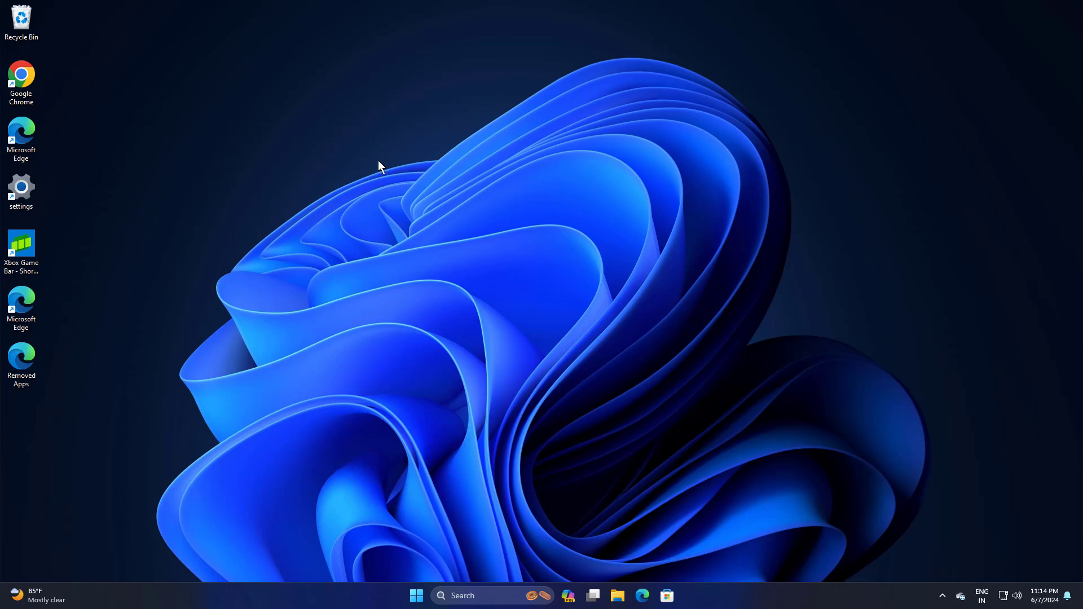
{"action": "mouse_move", "coordinate": [1004, 595]}
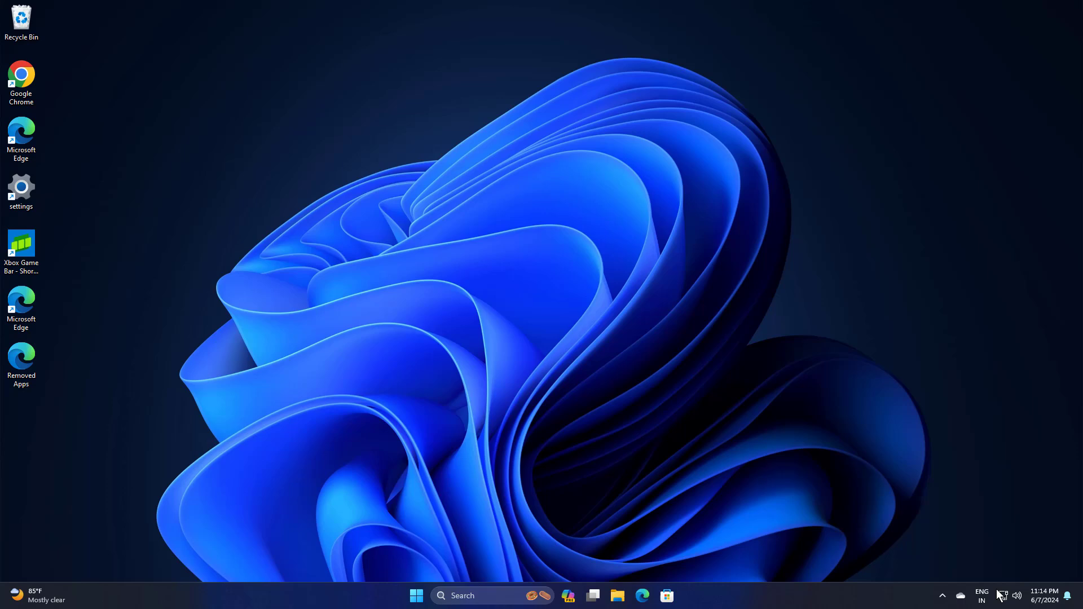
- Search the taskbar for 'computer' to find Computer Management
{"action": "left_click", "coordinate": [484, 596]}
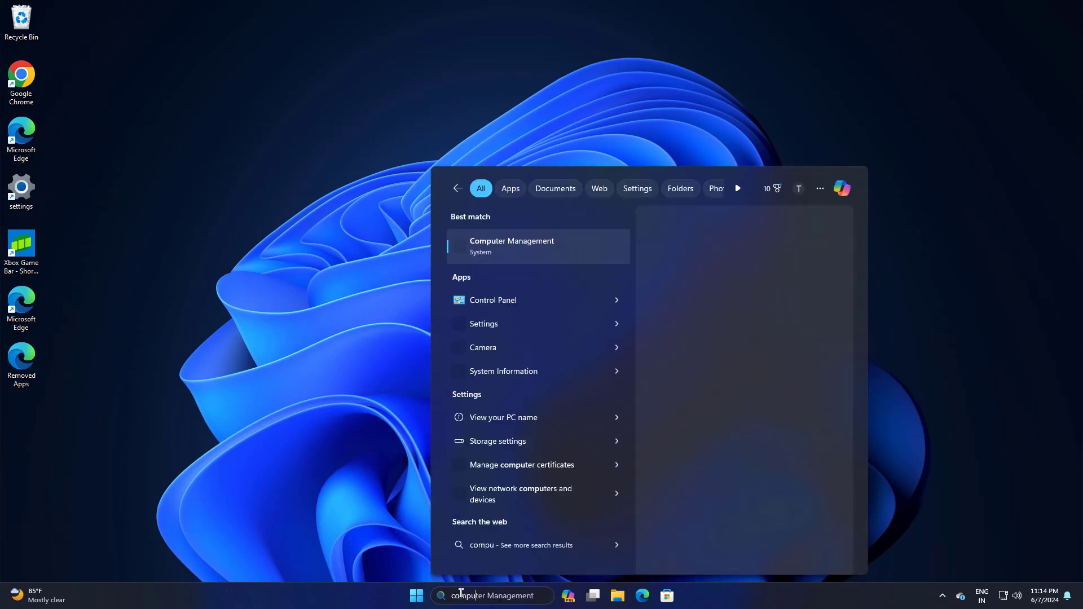
{"action": "type", "text": "computr"}
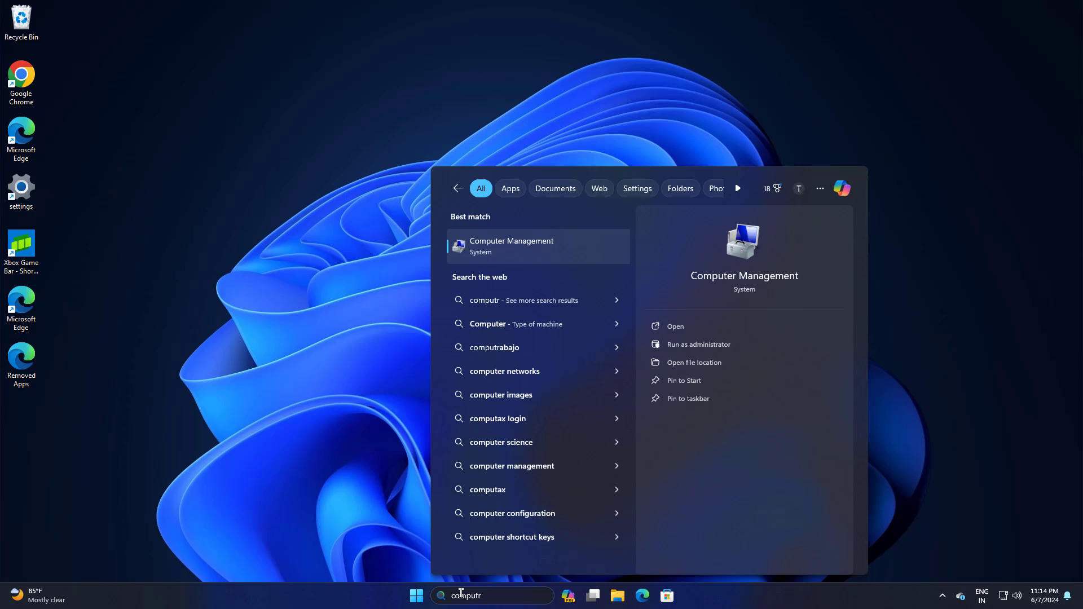
{"action": "mouse_move", "coordinate": [509, 235]}
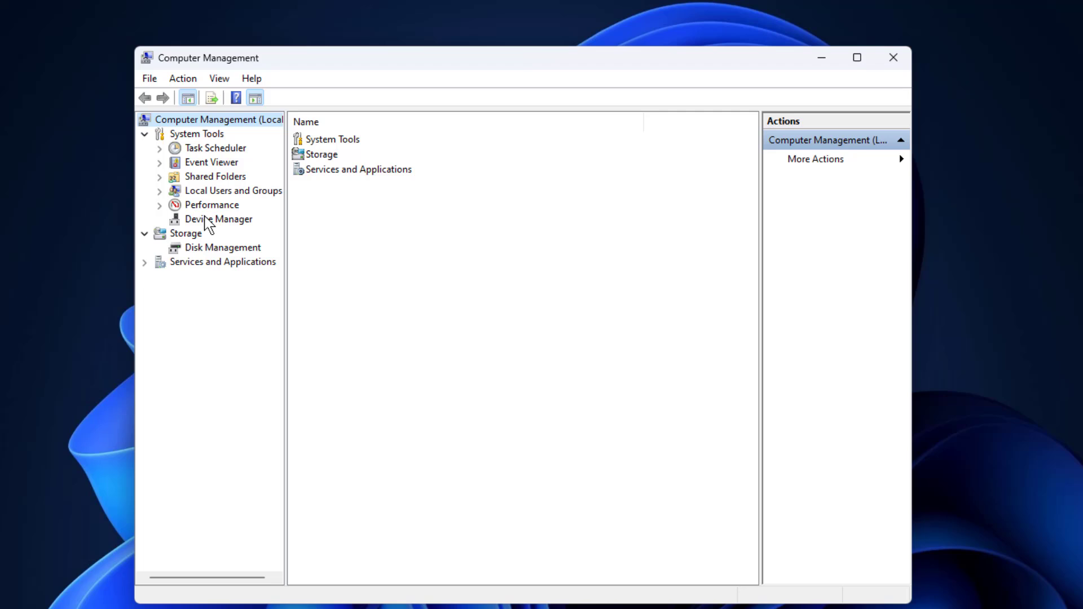
- In Device Manager, disable the Generic Monitor under Monitors and confirm
{"action": "left_click", "coordinate": [218, 218]}
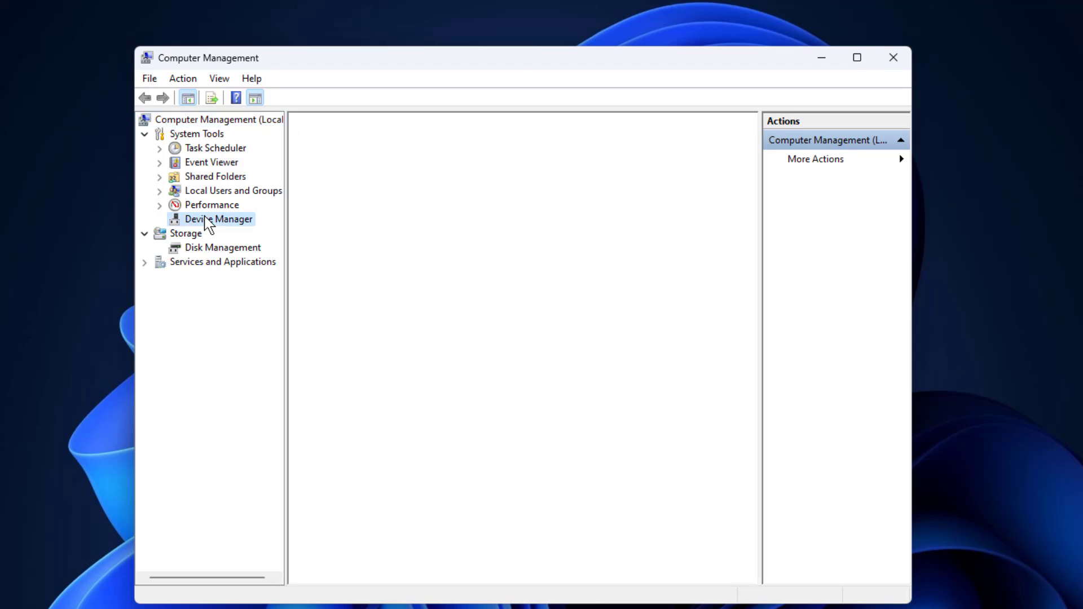
{"action": "left_click", "coordinate": [218, 219]}
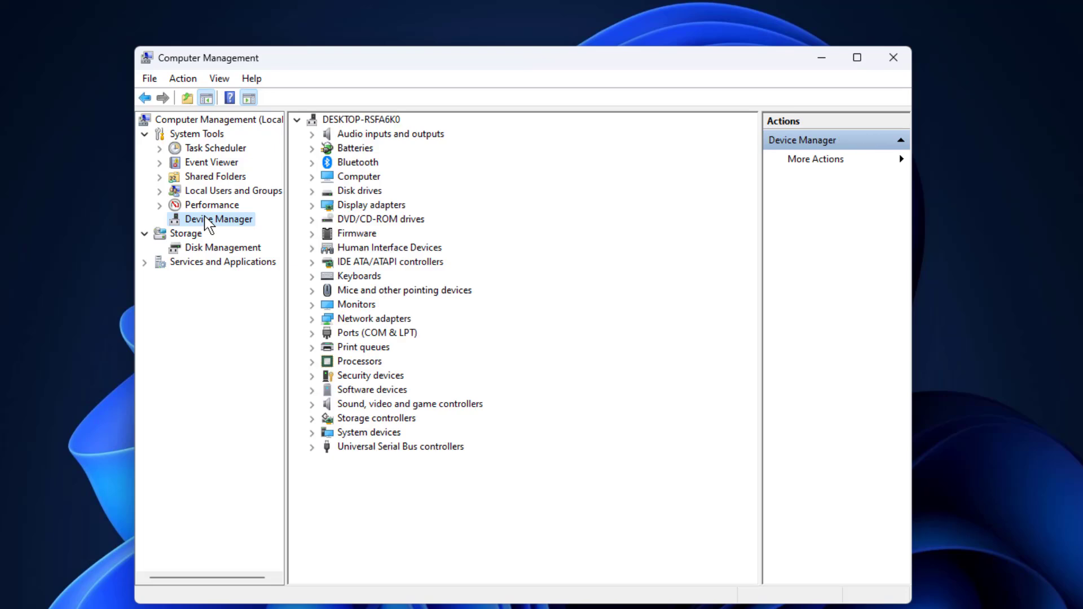
{"action": "left_click", "coordinate": [311, 304]}
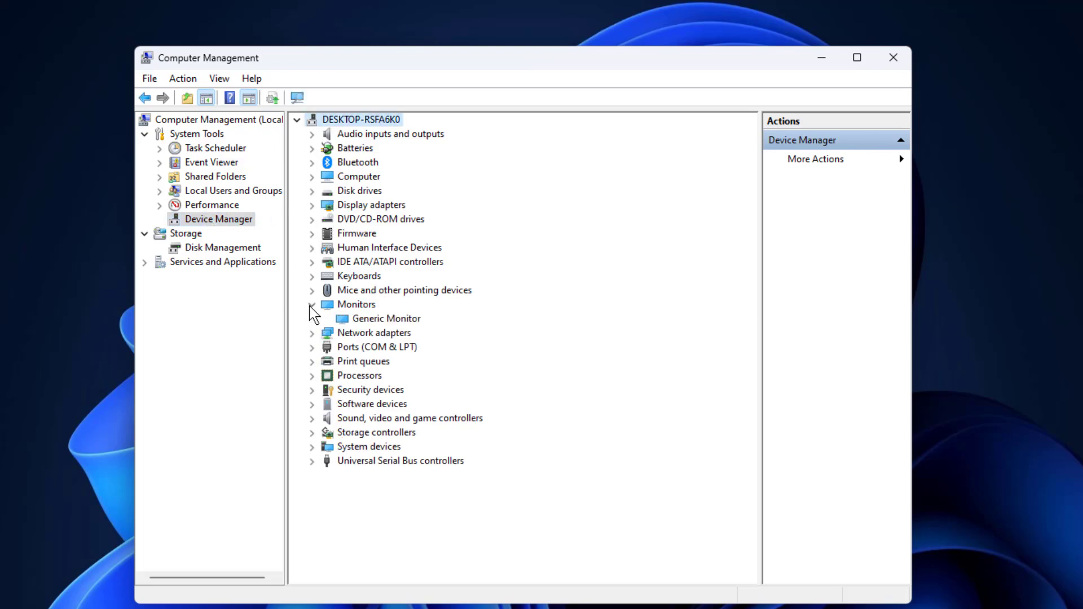
{"action": "left_click", "coordinate": [386, 319]}
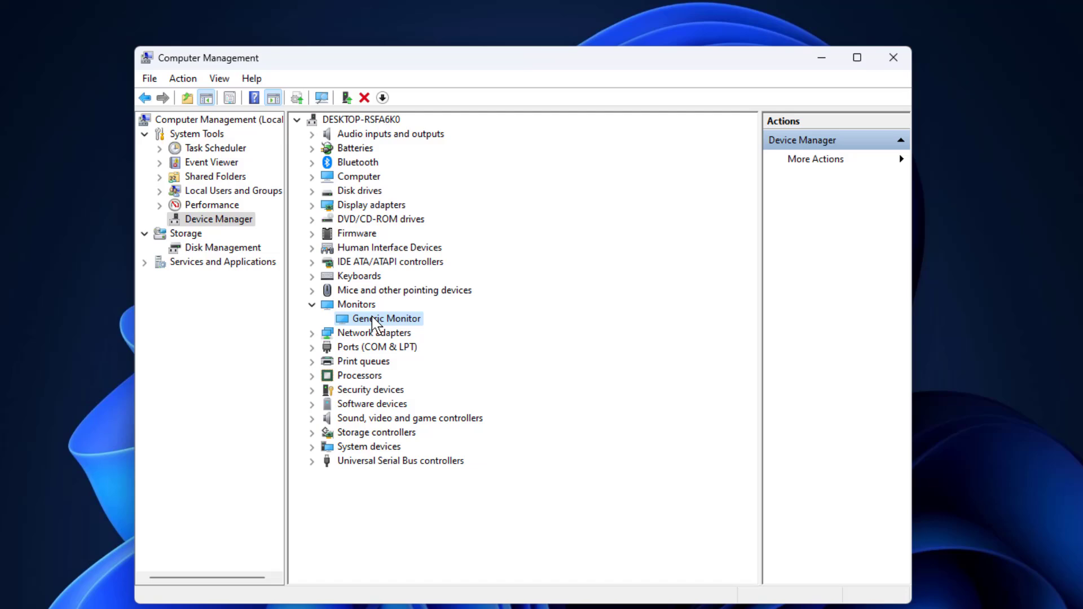
{"action": "right_click", "coordinate": [386, 319]}
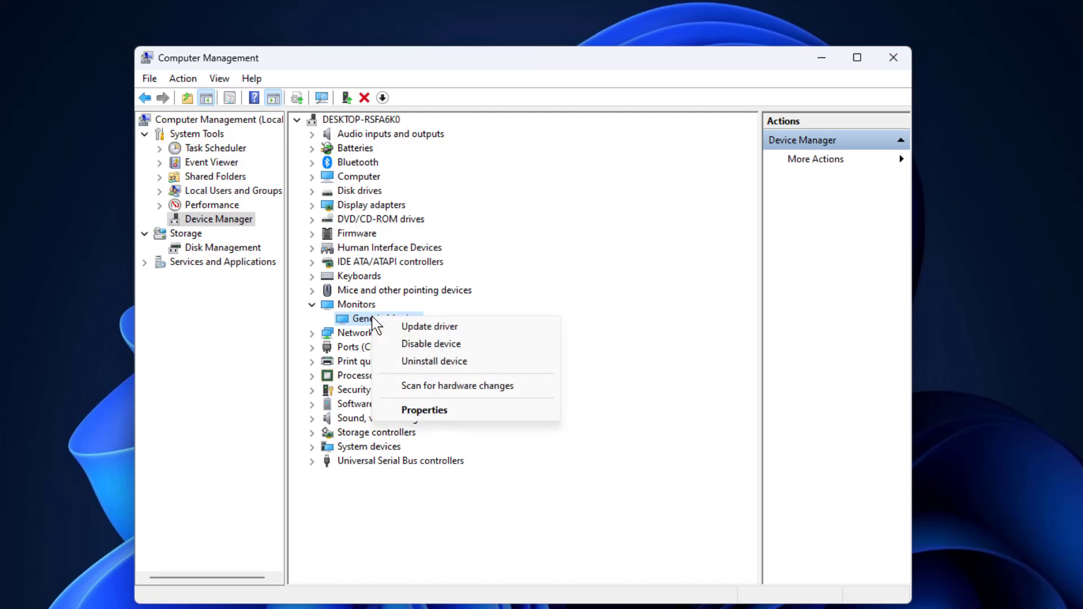
{"action": "mouse_move", "coordinate": [448, 347]}
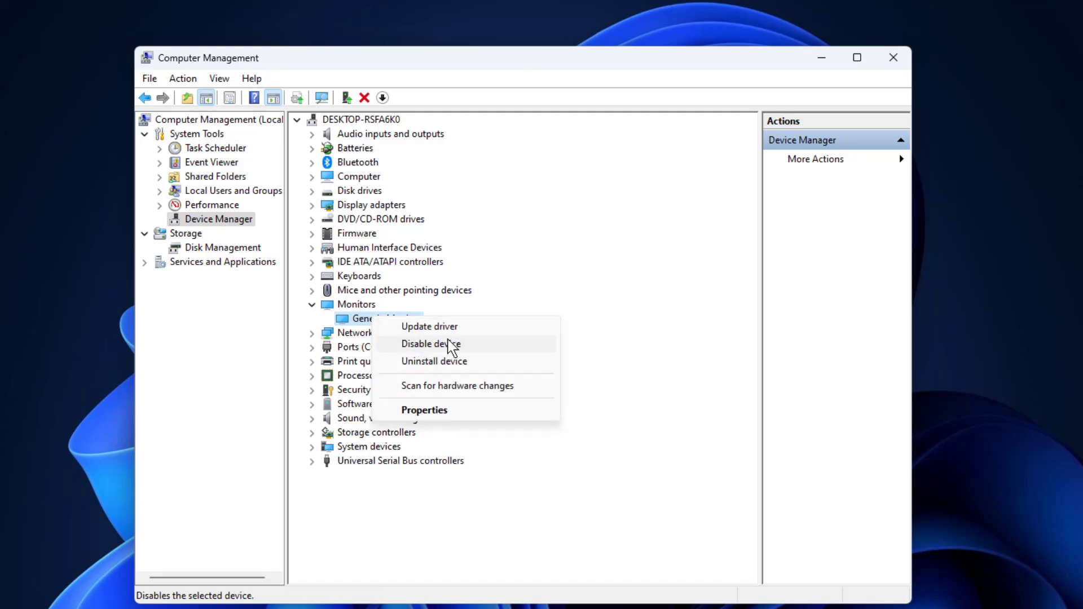
{"action": "left_click", "coordinate": [431, 344]}
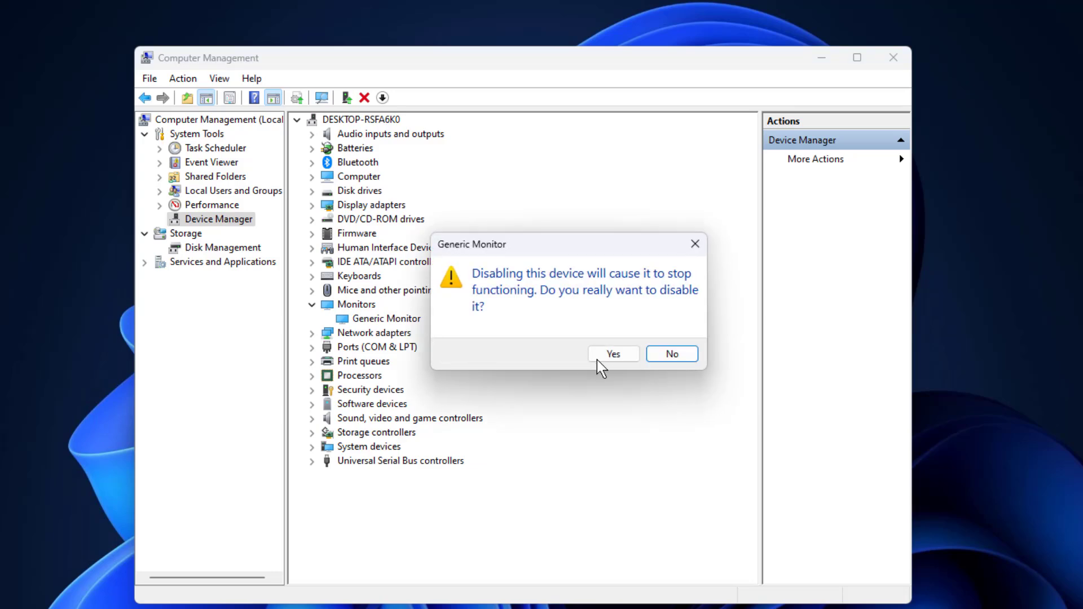
{"action": "left_click", "coordinate": [614, 354]}
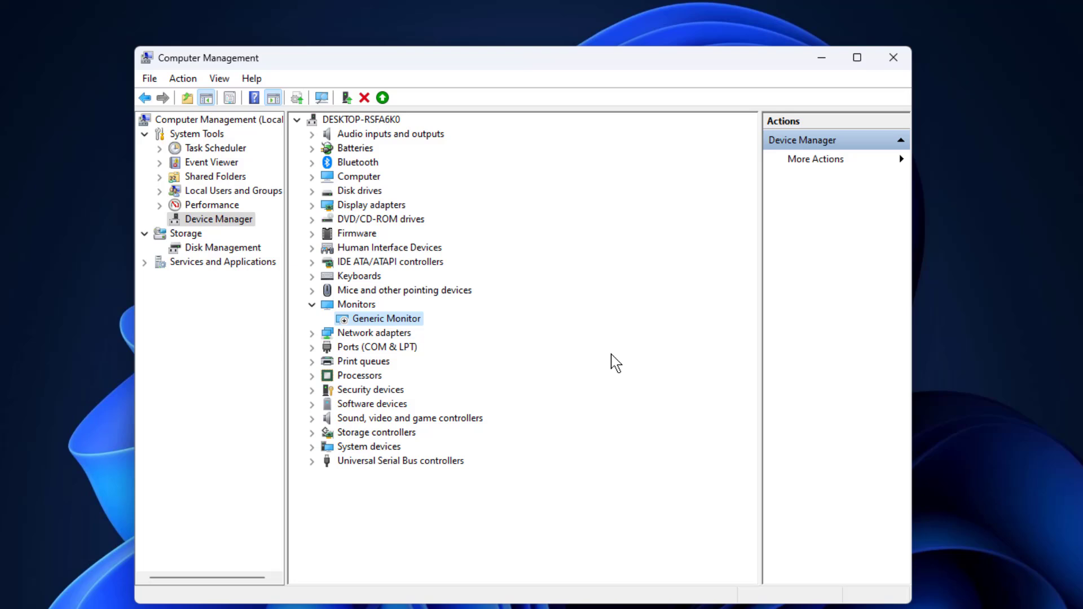
- Re-enable the Generic Monitor and select the VMware SVGA 3D display adapter
{"action": "right_click", "coordinate": [383, 318]}
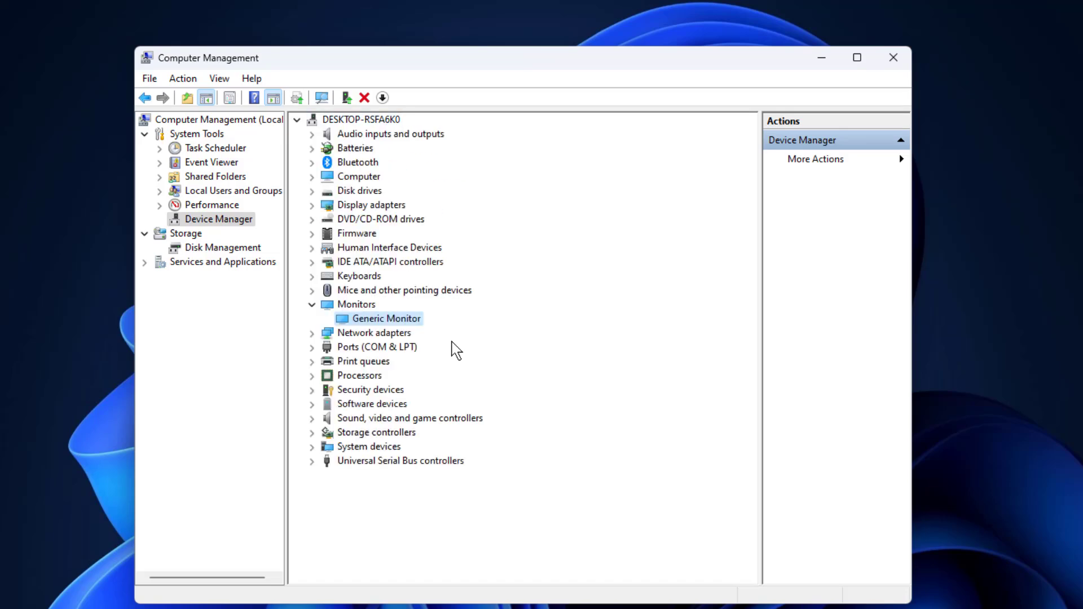
{"action": "mouse_move", "coordinate": [298, 240]}
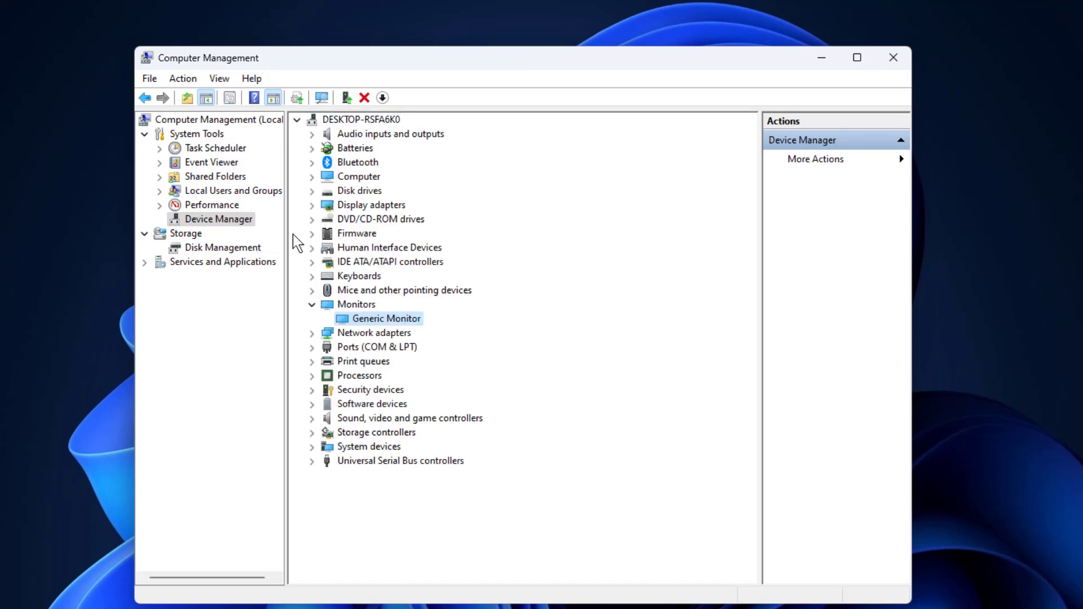
{"action": "left_click", "coordinate": [311, 205]}
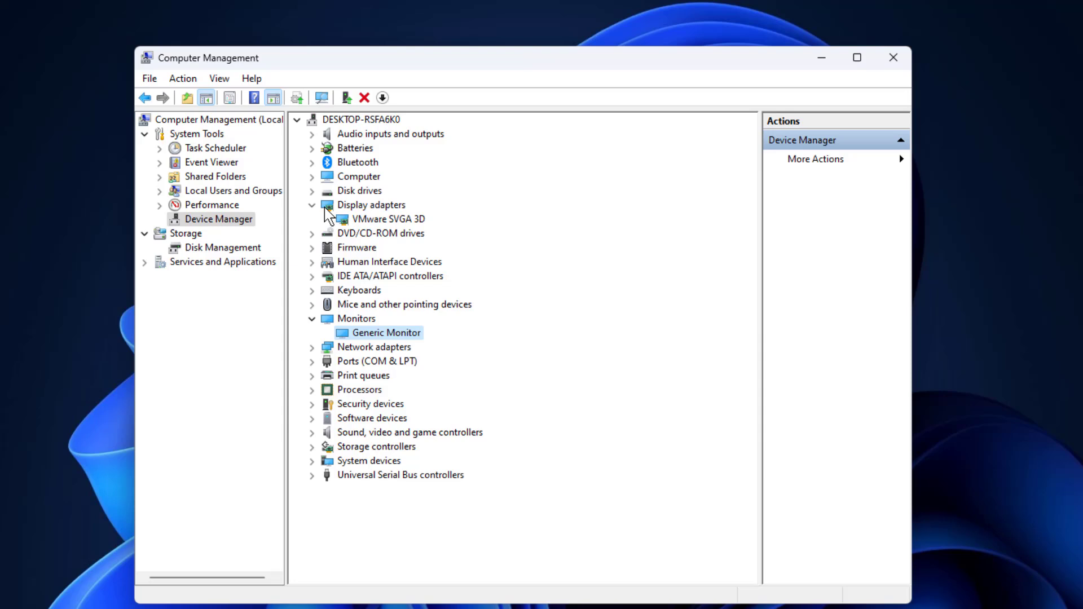
{"action": "left_click", "coordinate": [386, 219]}
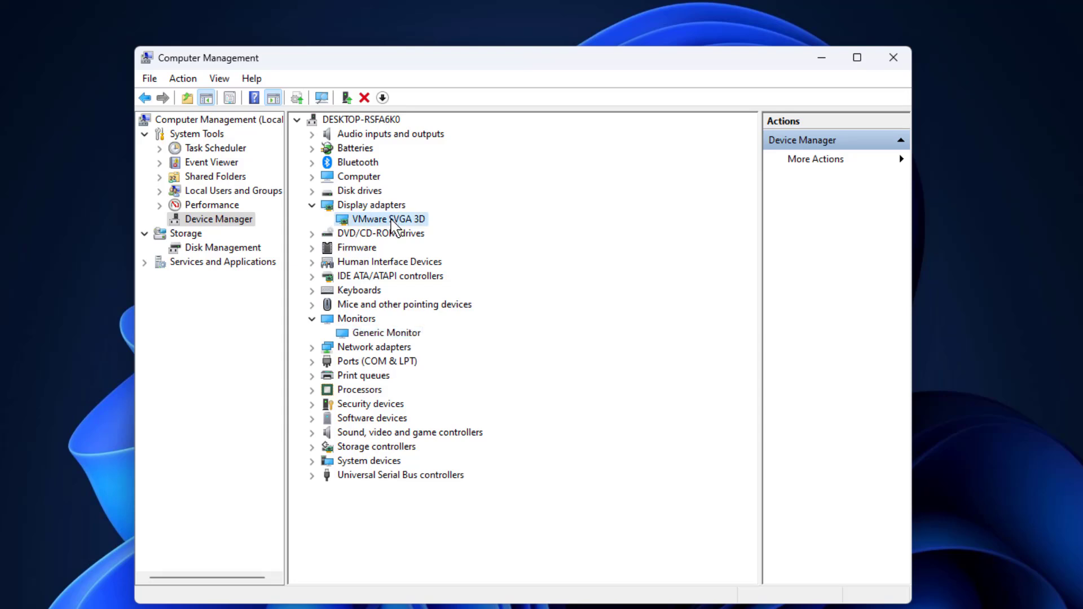
- Update the VMware SVGA 3D driver automatically; the best driver is already installed
{"action": "right_click", "coordinate": [387, 219]}
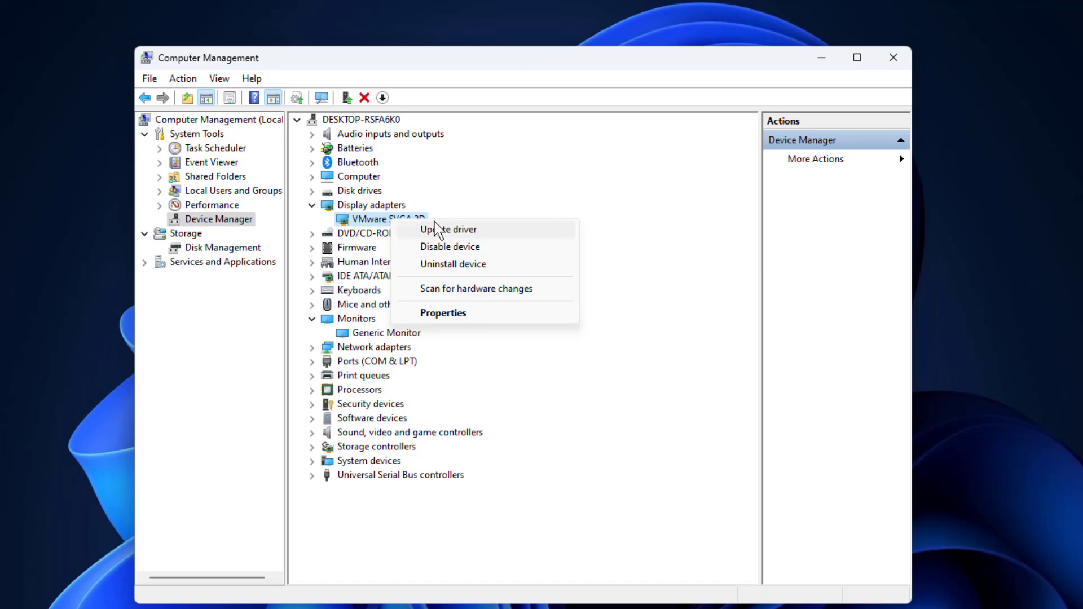
{"action": "left_click", "coordinate": [450, 229]}
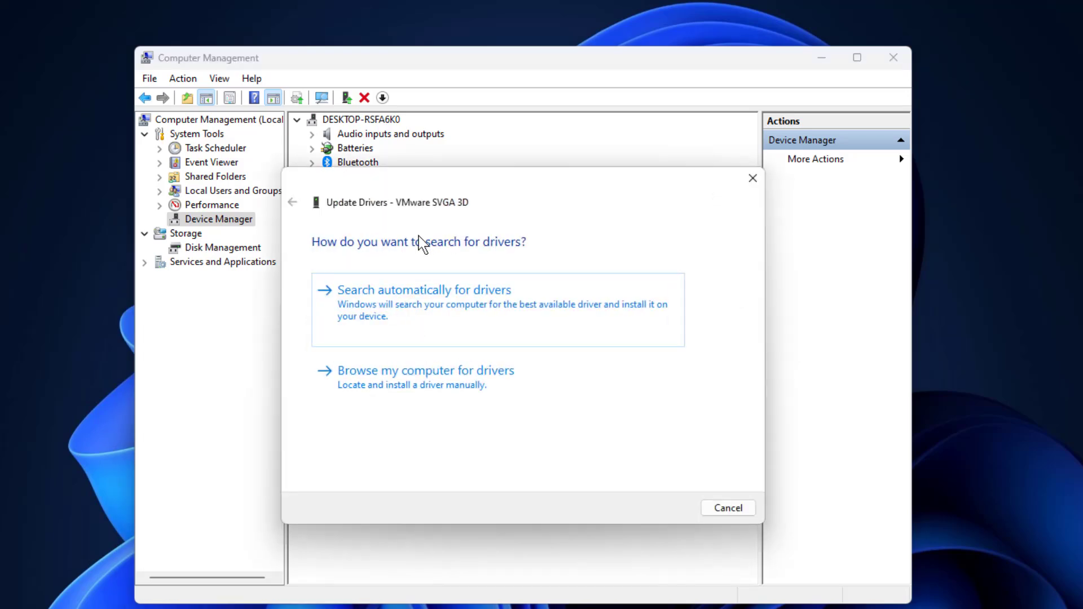
{"action": "left_click", "coordinate": [425, 290]}
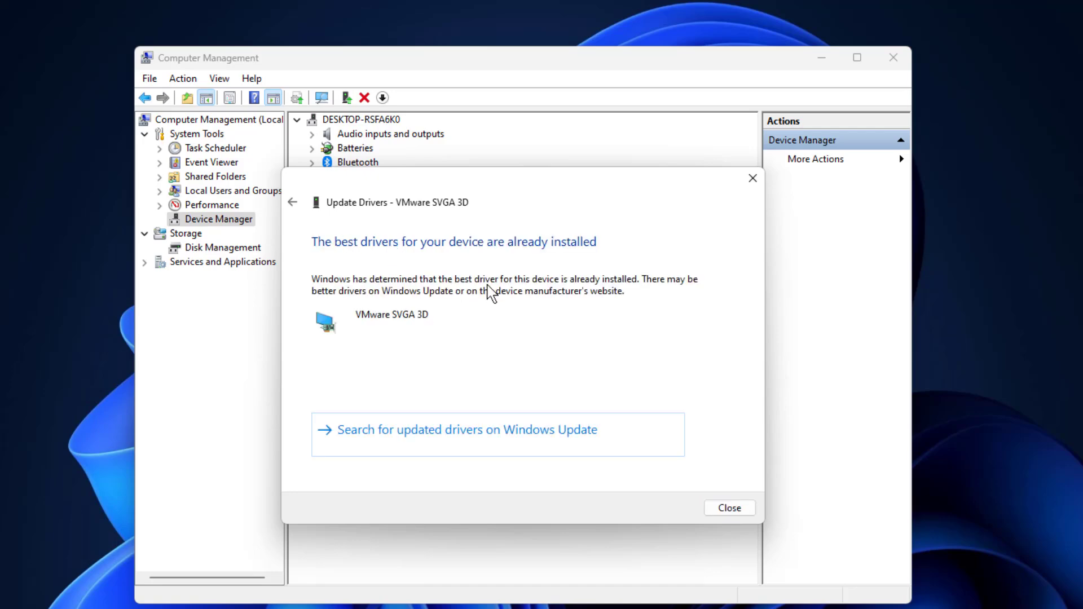
{"action": "left_click", "coordinate": [745, 508]}
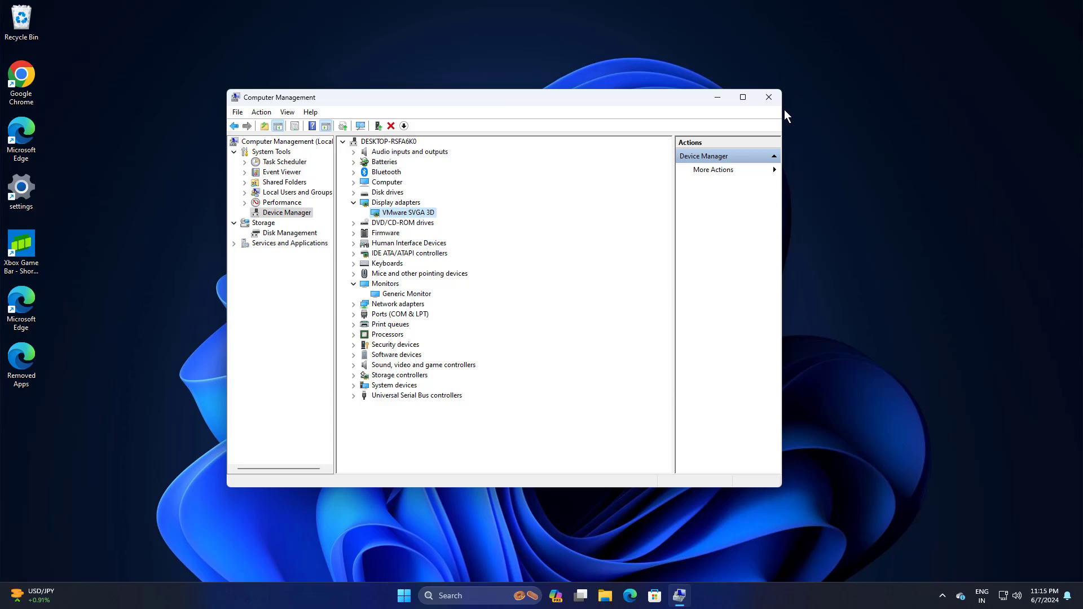
{"action": "left_click", "coordinate": [769, 97]}
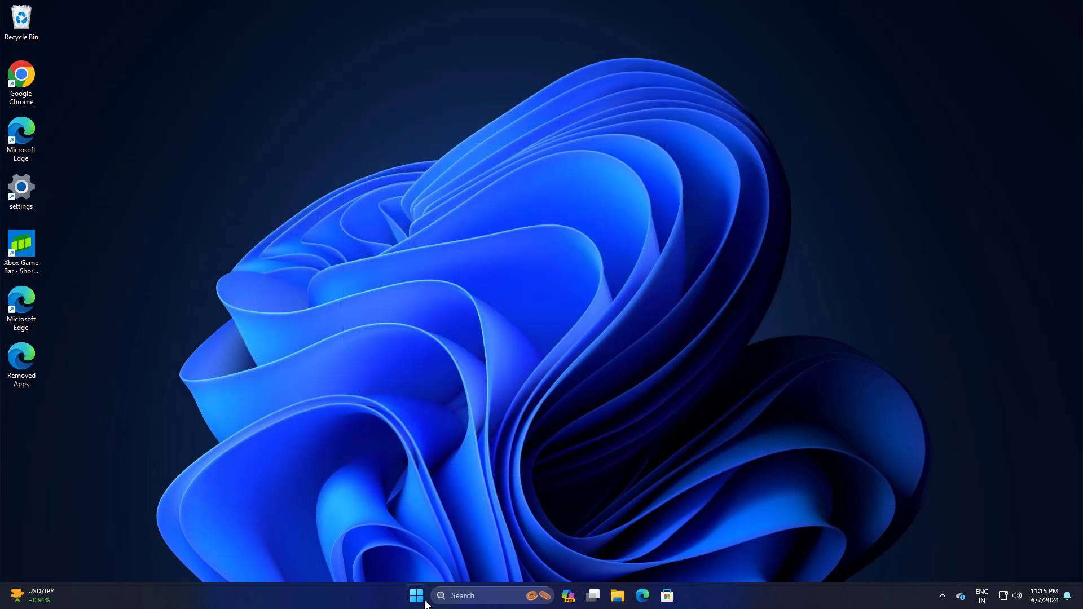
{"action": "left_click", "coordinate": [416, 596]}
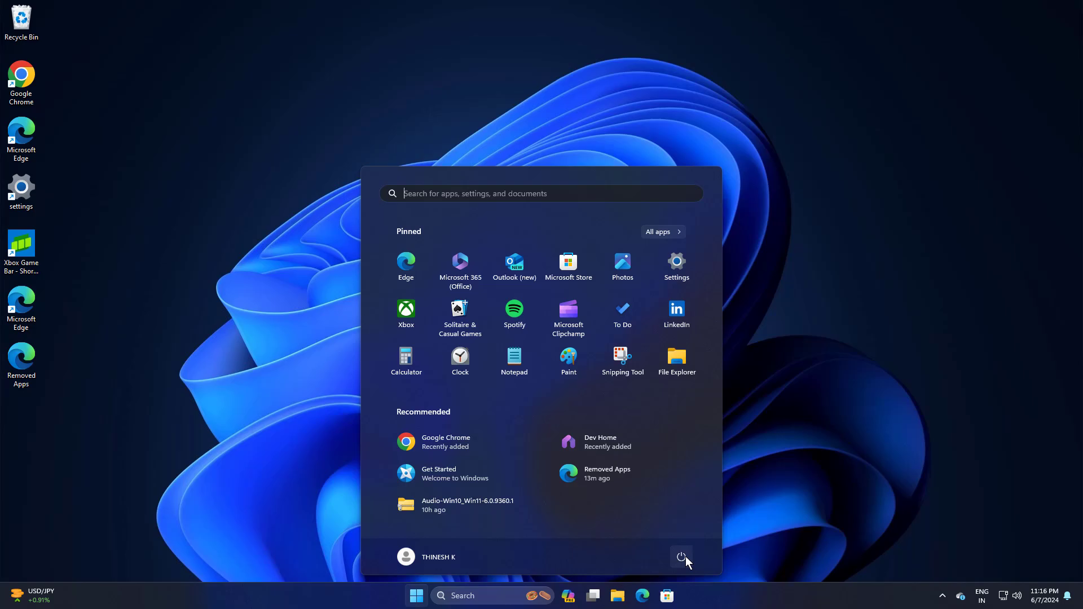
{"action": "left_click", "coordinate": [681, 556]}
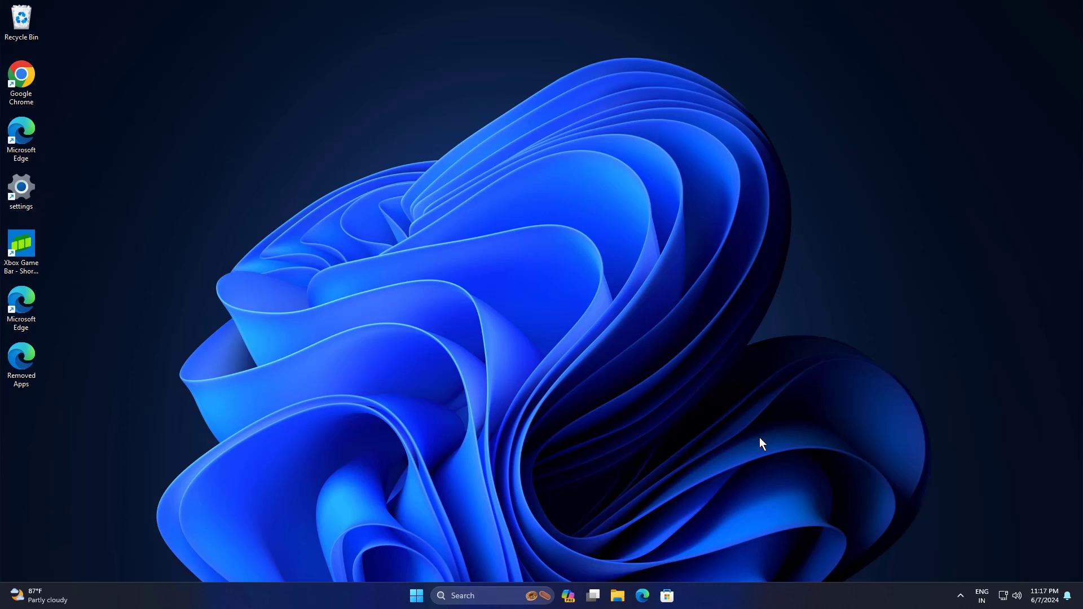
{"action": "mouse_move", "coordinate": [744, 428]}
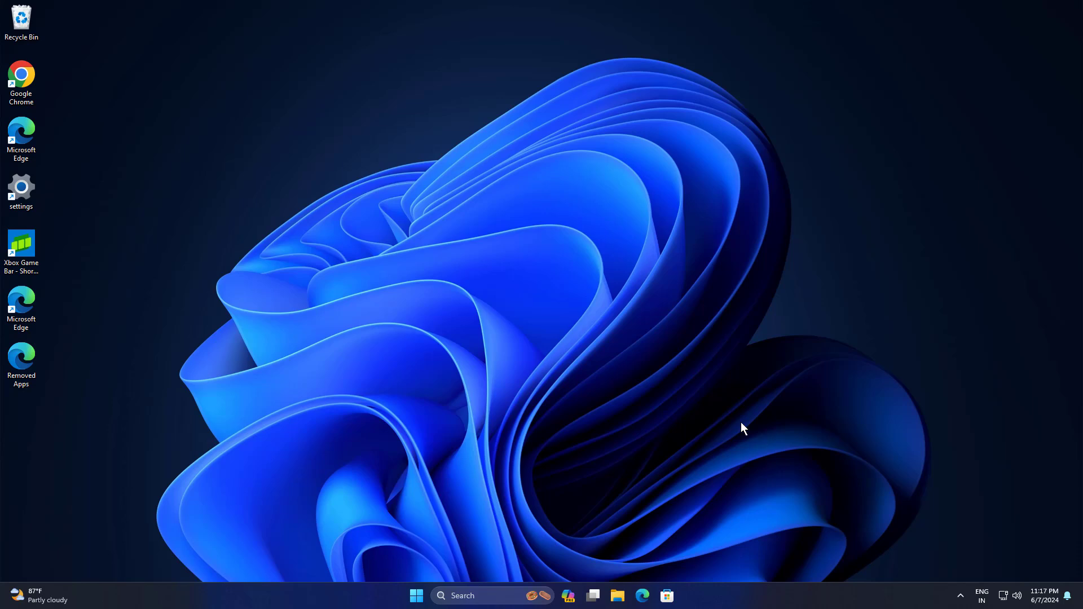
- Search 'brightness', review Dynamic Lighting, then view the Display Enhancement Service in Services
{"action": "left_click", "coordinate": [476, 596]}
{"action": "type", "text": "brightness"}
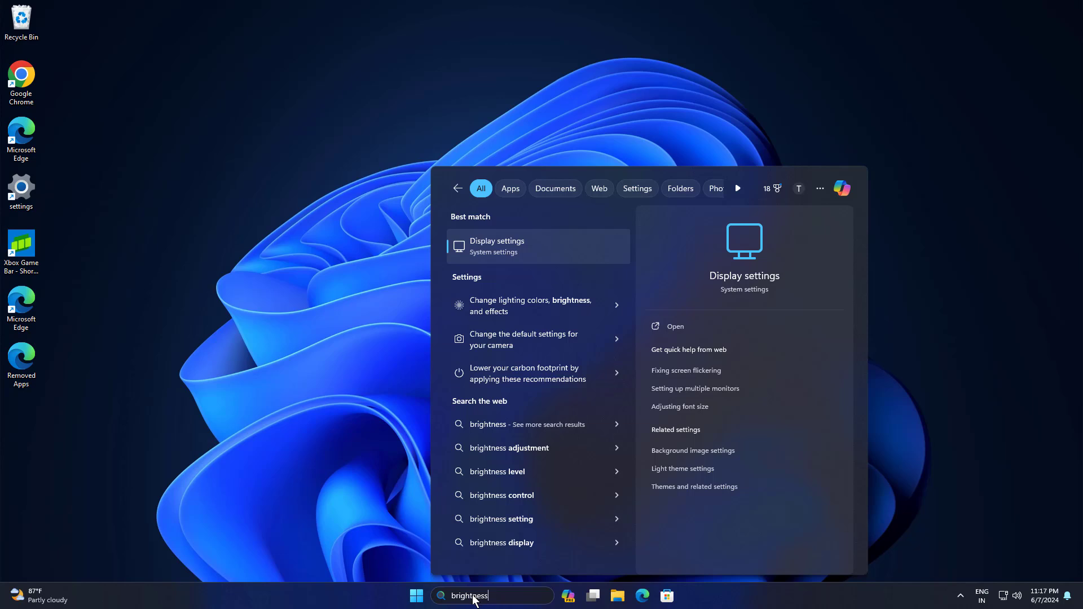
{"action": "mouse_move", "coordinate": [533, 301]}
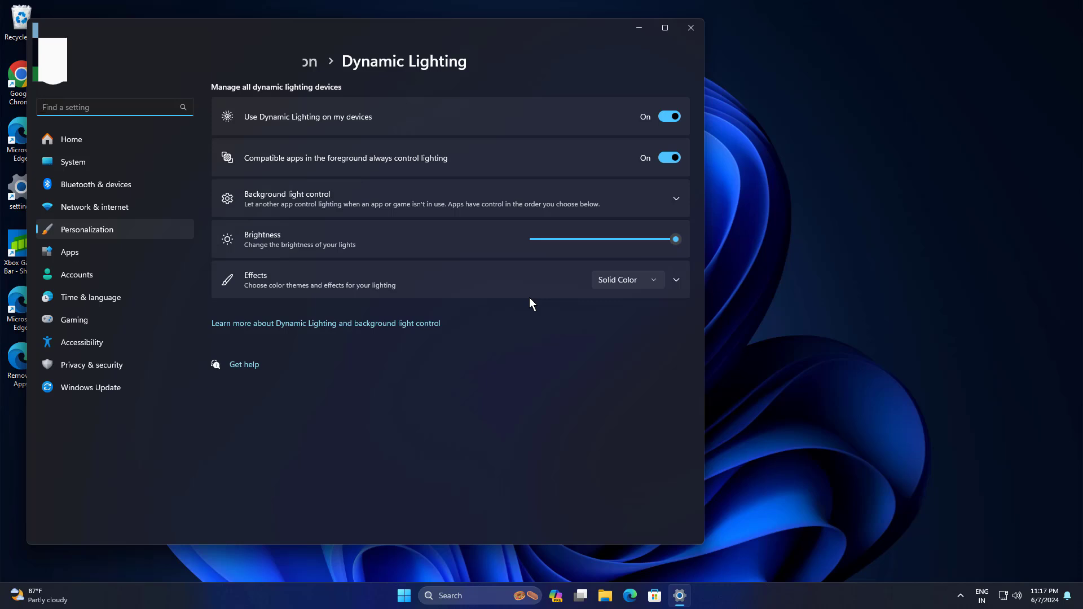
{"action": "left_click", "coordinate": [691, 28]}
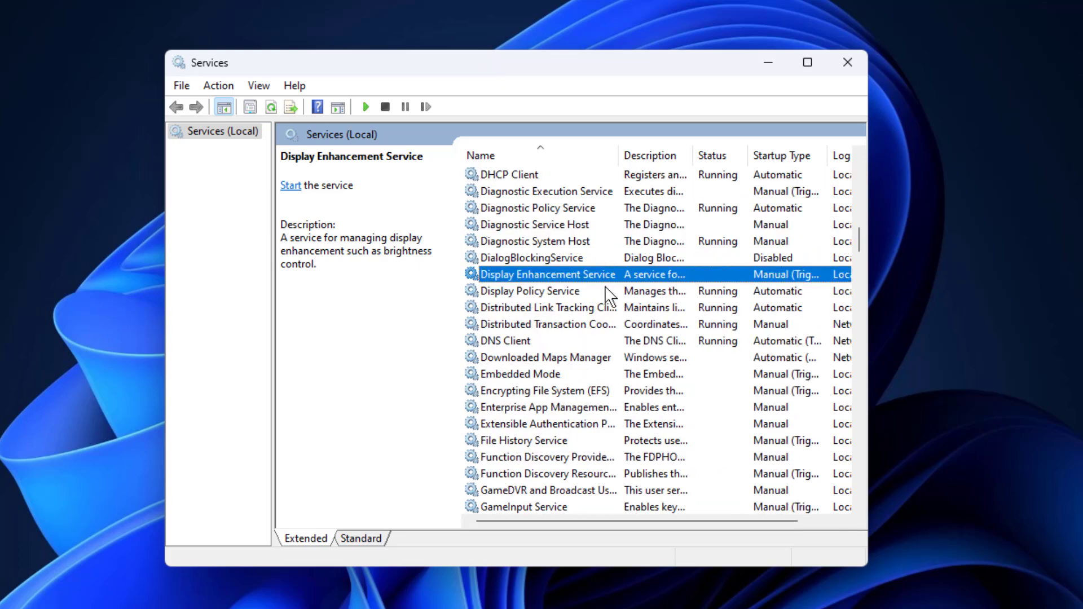
{"action": "mouse_move", "coordinate": [563, 280]}
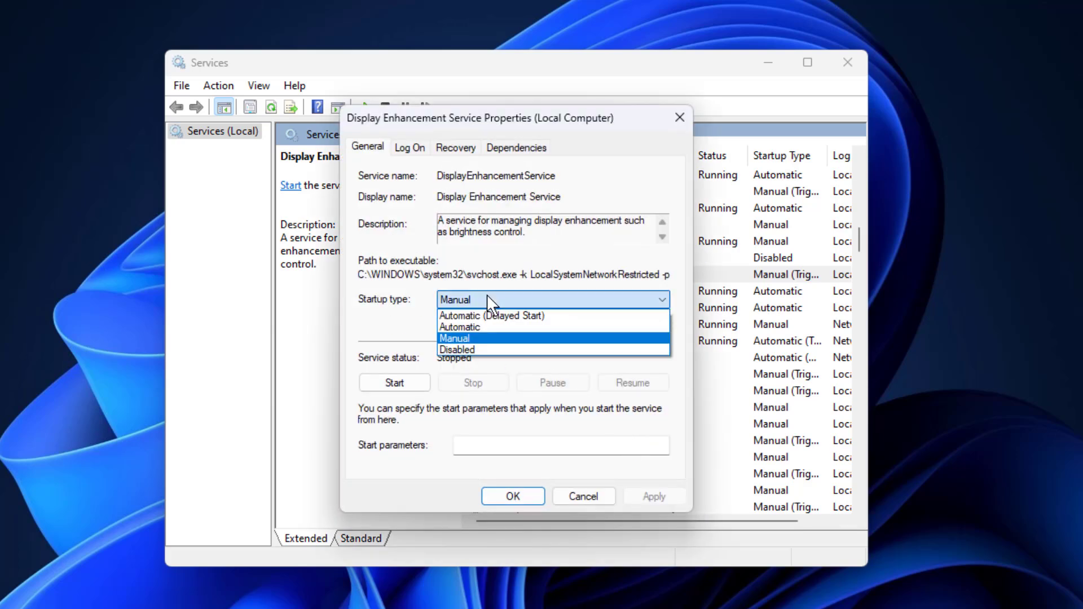
- Set Display Enhancement Service startup to Automatic, start it, and close Services
{"action": "left_click", "coordinate": [464, 327]}
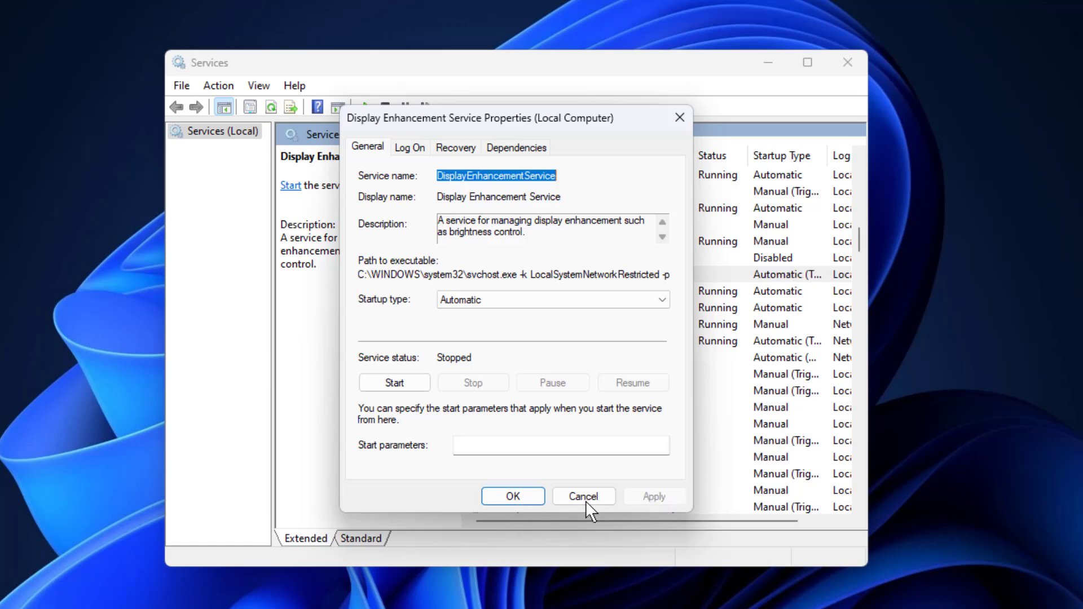
{"action": "left_click", "coordinate": [583, 496]}
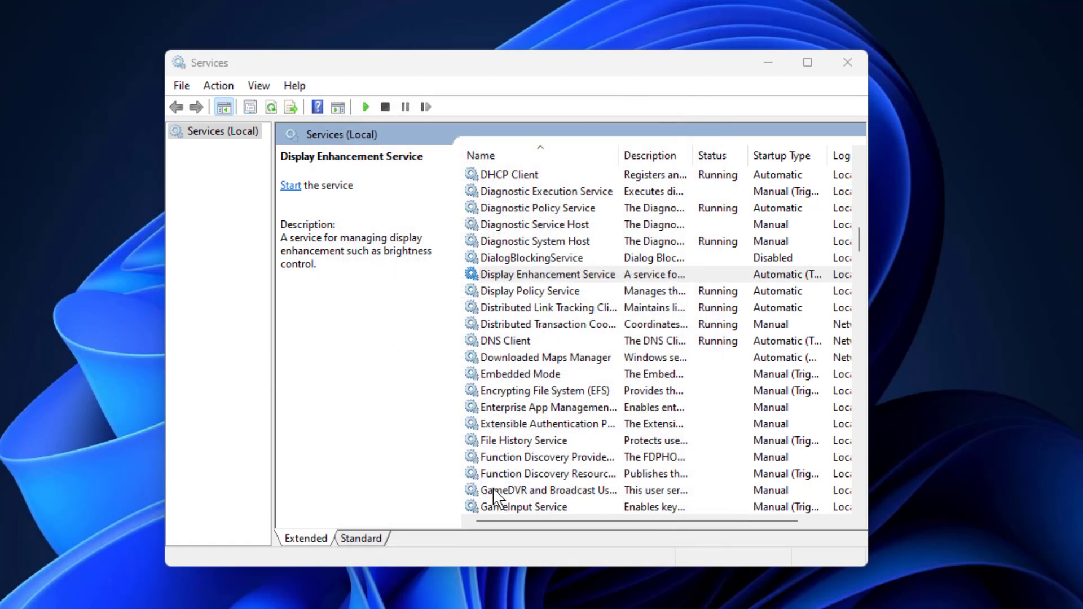
{"action": "left_click", "coordinate": [290, 185]}
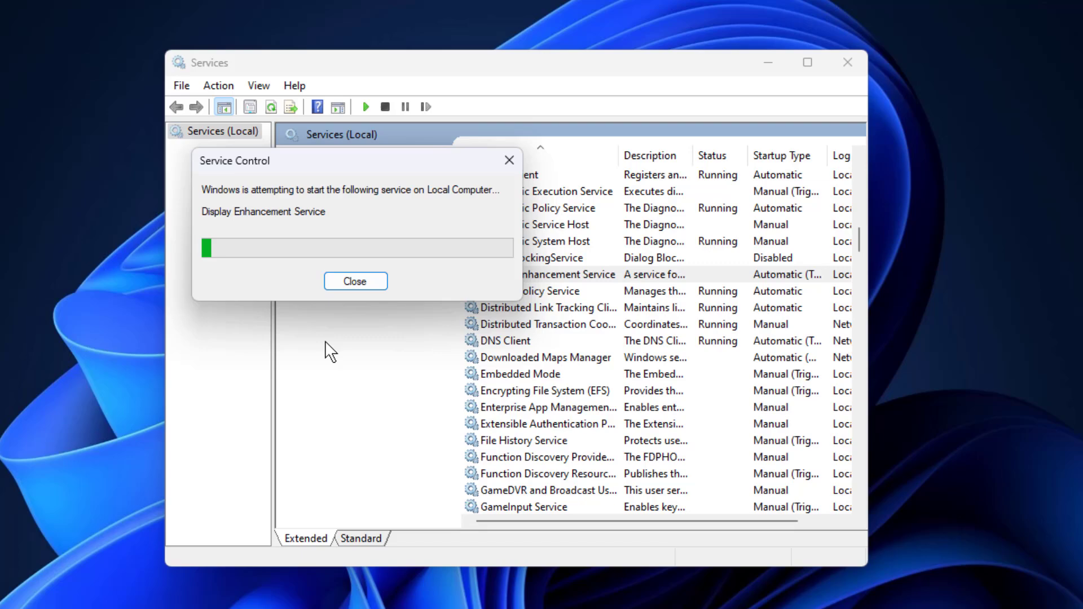
{"action": "left_click", "coordinate": [355, 281]}
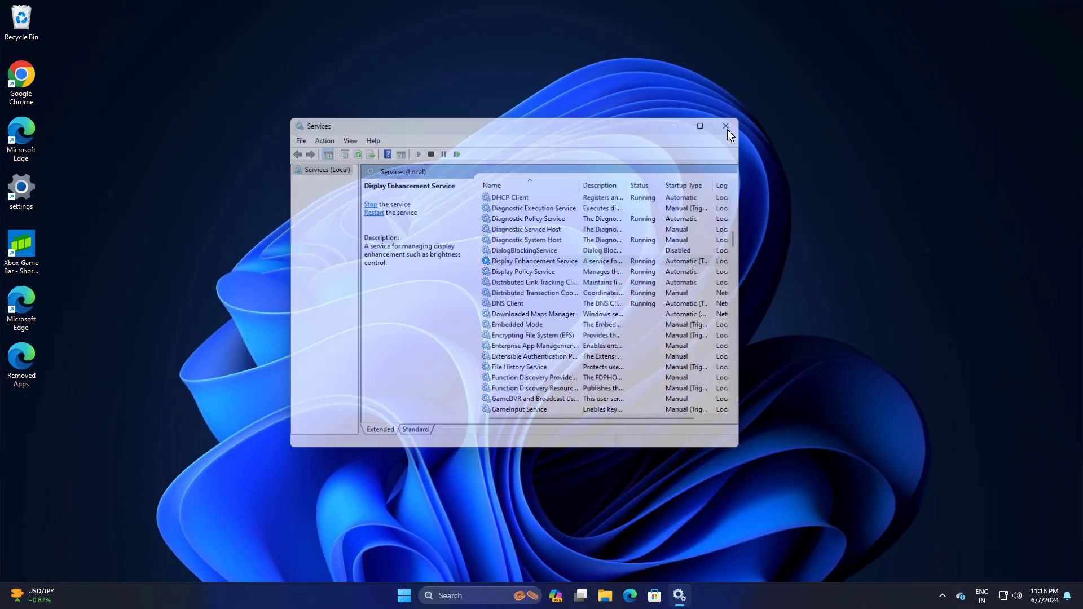
{"action": "left_click", "coordinate": [726, 126]}
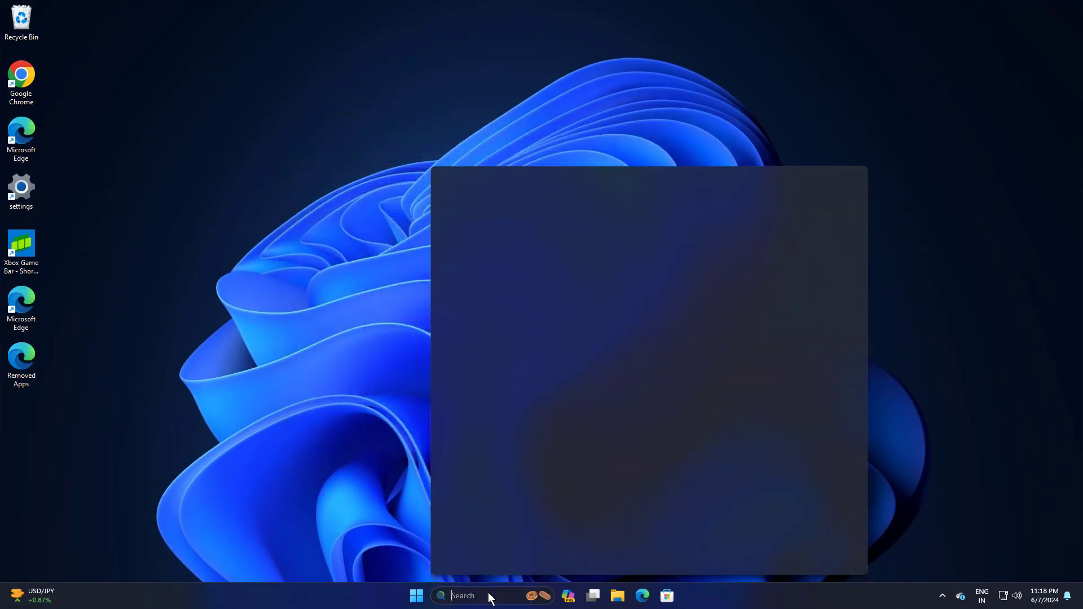
- Search 'cmd' and run Command Prompt as administrator
{"action": "type", "text": "cmd"}
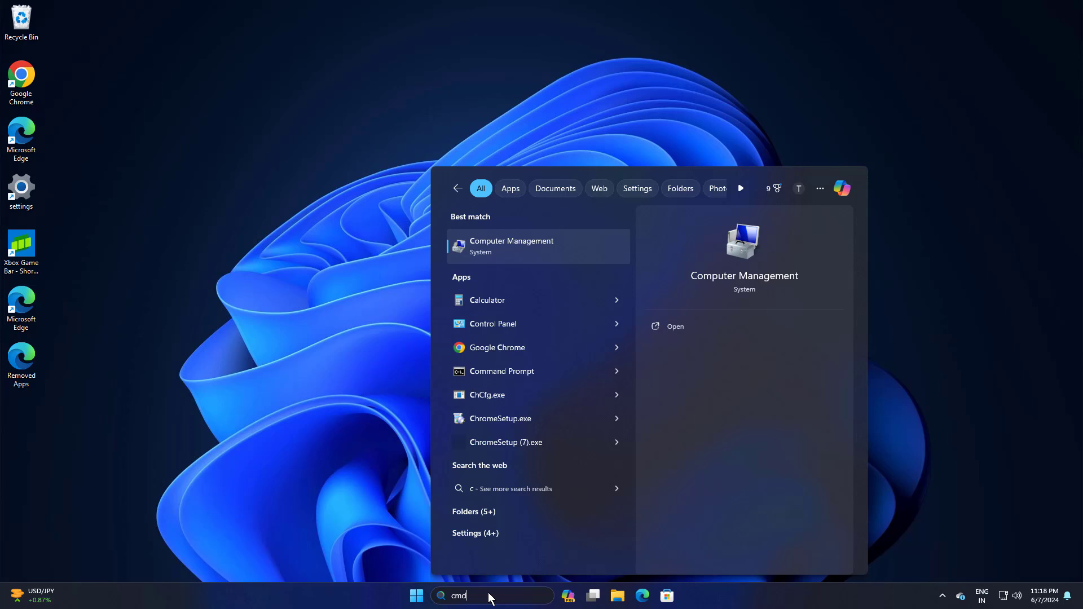
{"action": "type", "text": "cmd"}
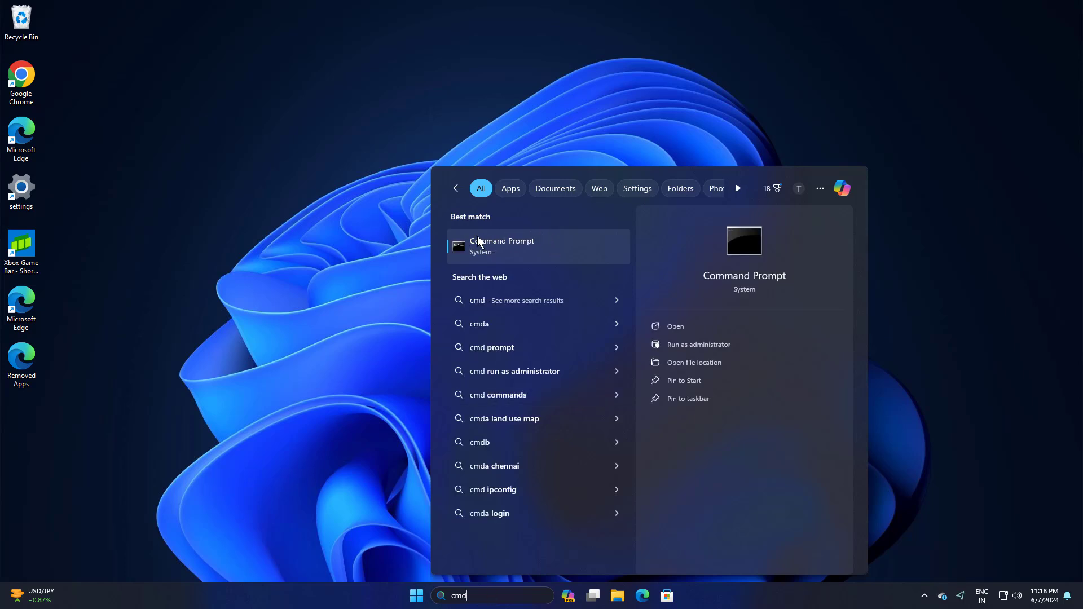
{"action": "right_click", "coordinate": [501, 246]}
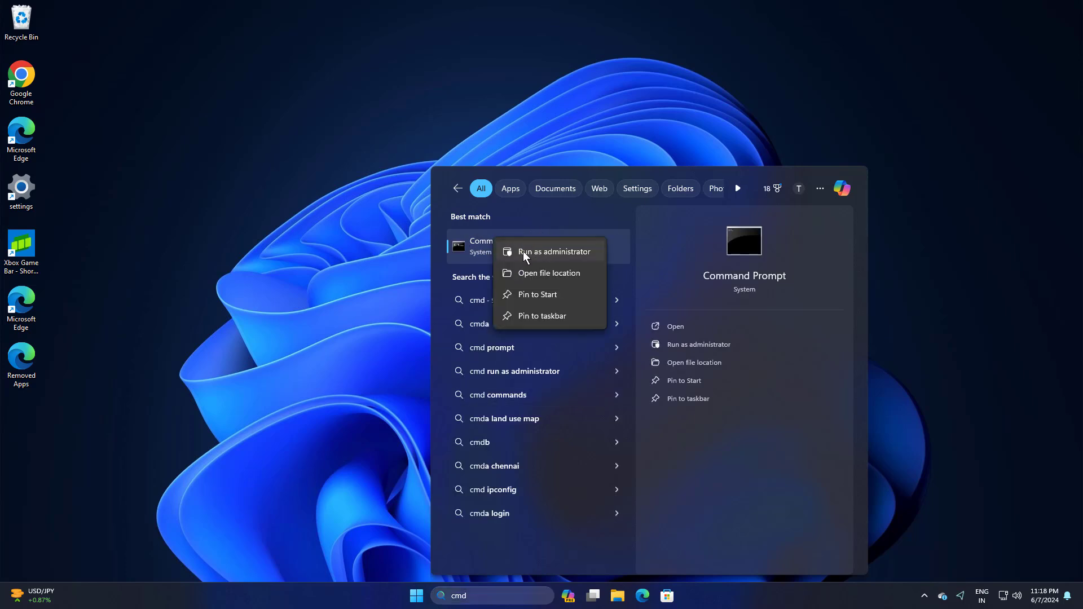
{"action": "left_click", "coordinate": [547, 257]}
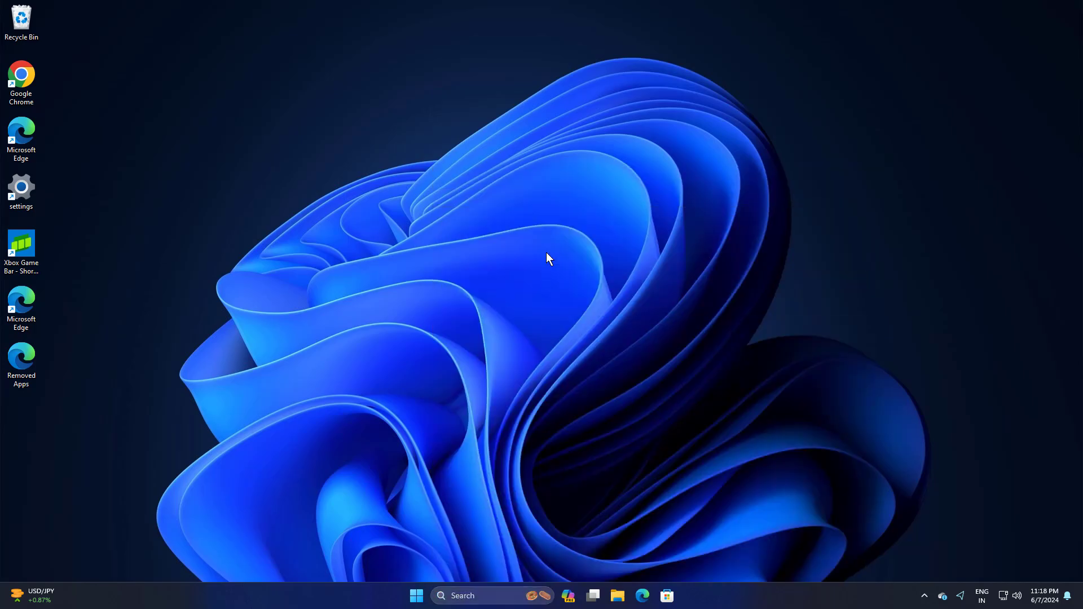
{"action": "mouse_move", "coordinate": [489, 398]}
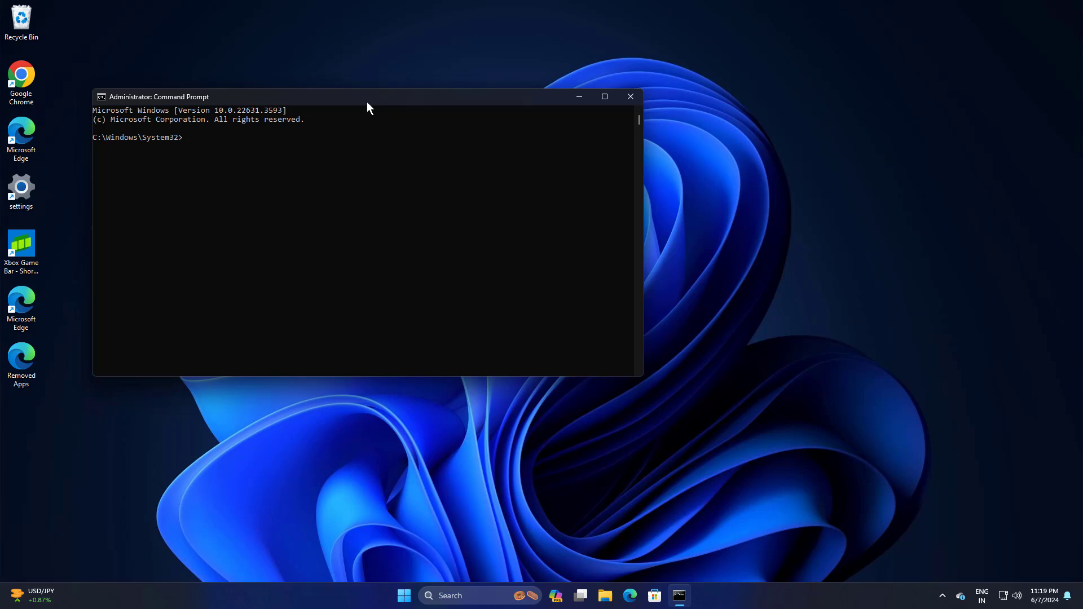
- Run 'sfc /scannow' in the administrator Command Prompt
{"action": "left_click_drag", "start_coordinate": [157, 96], "coordinate": [315, 145]}
{"action": "type", "text": "sfc /scannoe"}
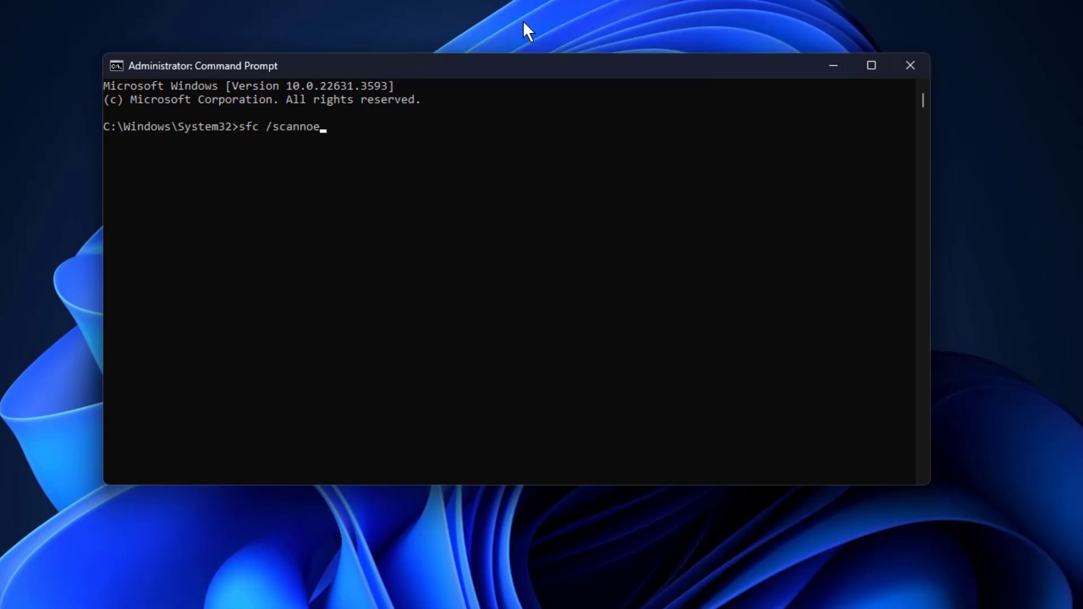
{"action": "key", "text": "Enter"}
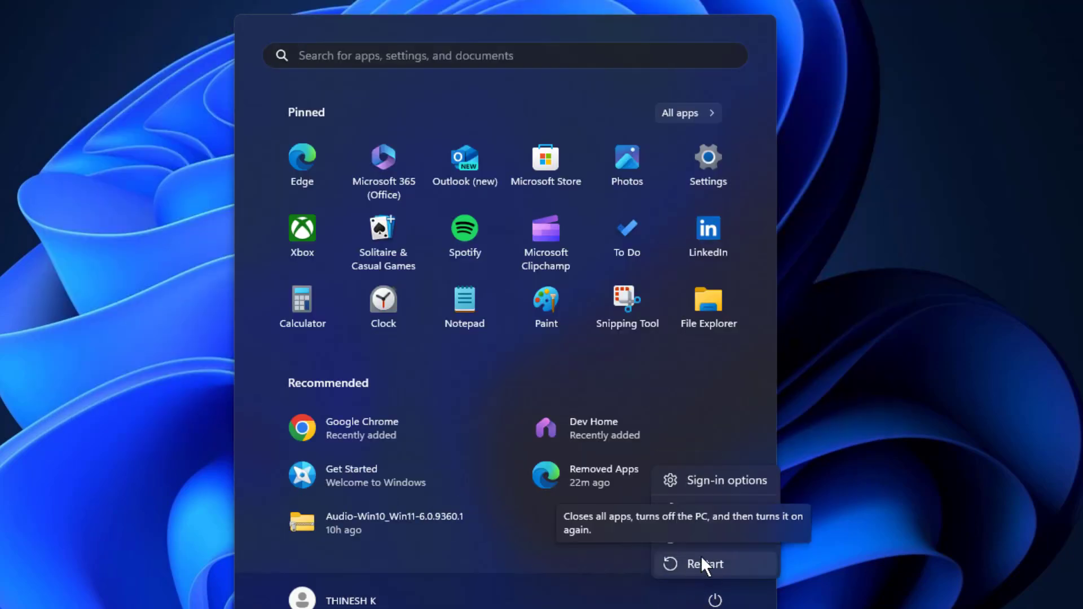
{"action": "mouse_move", "coordinate": [636, 565]}
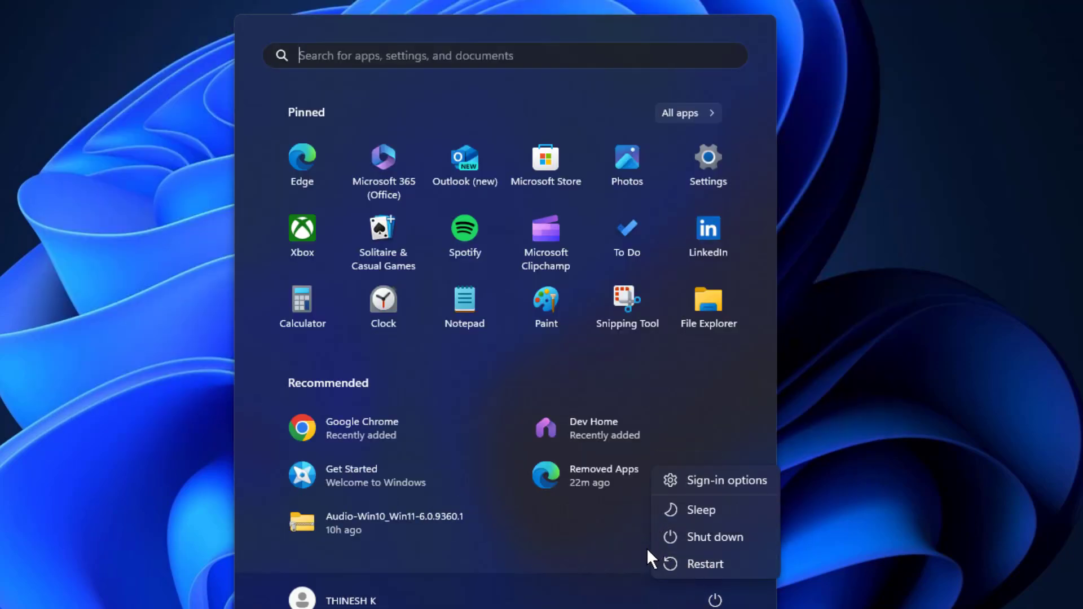